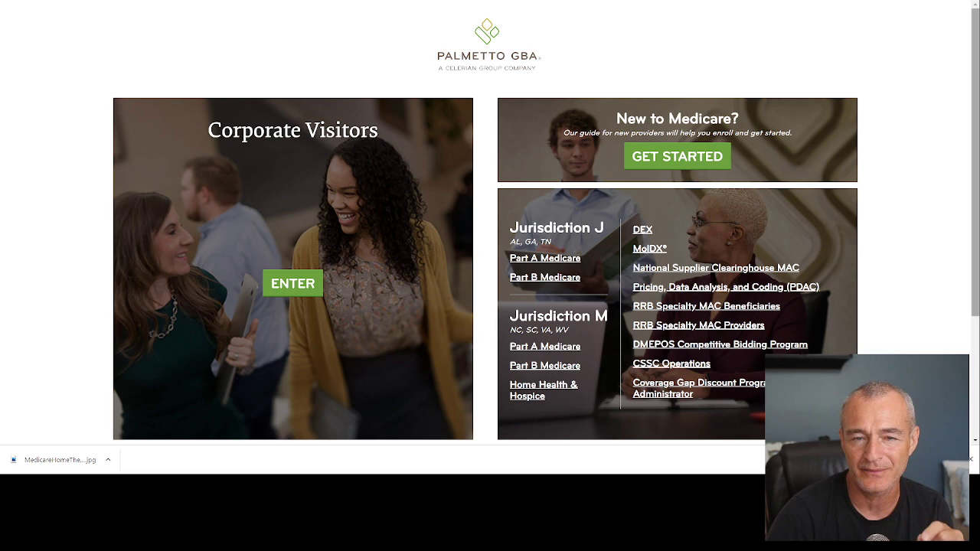
mouse_move(538, 262)
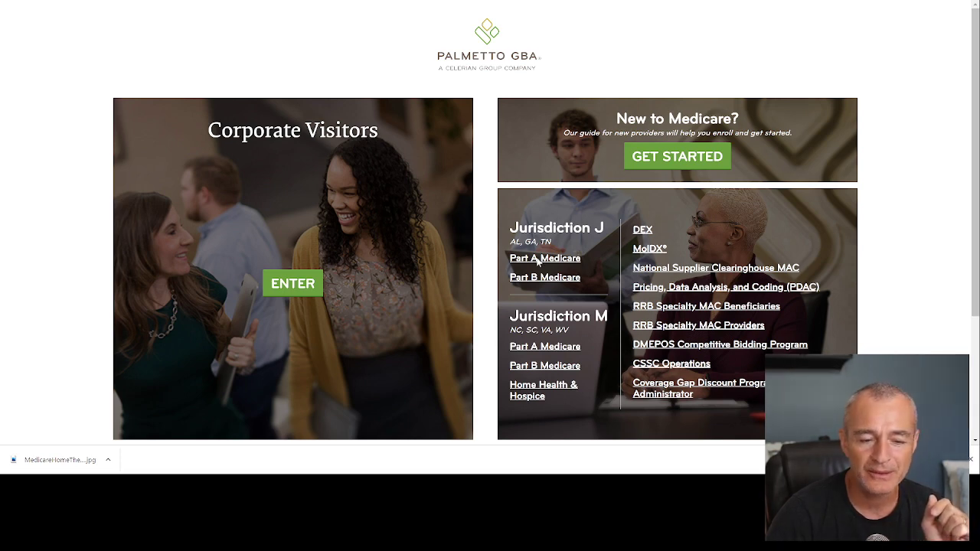
mouse_move(545, 277)
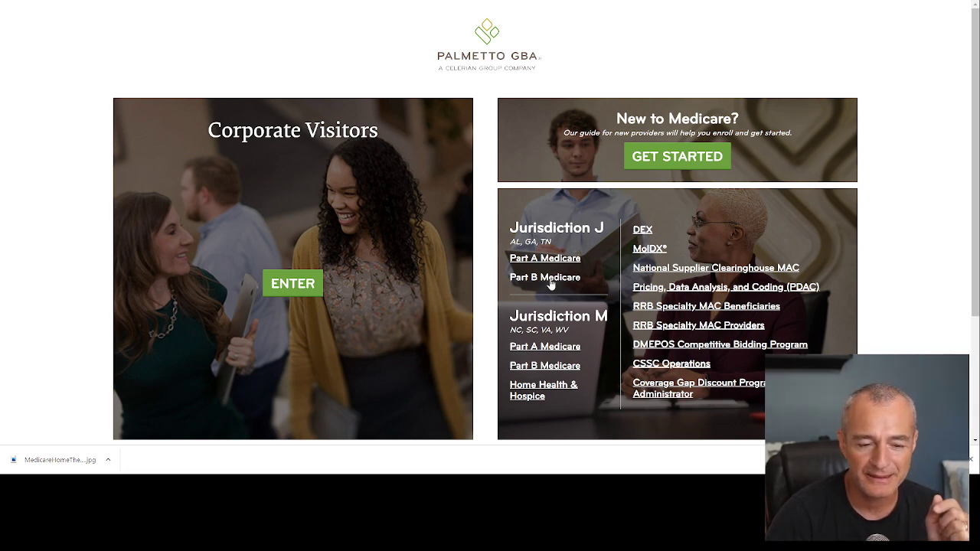
Step: Go to the Jurisdiction J Part B Medicare home page from the landing page
click(544, 277)
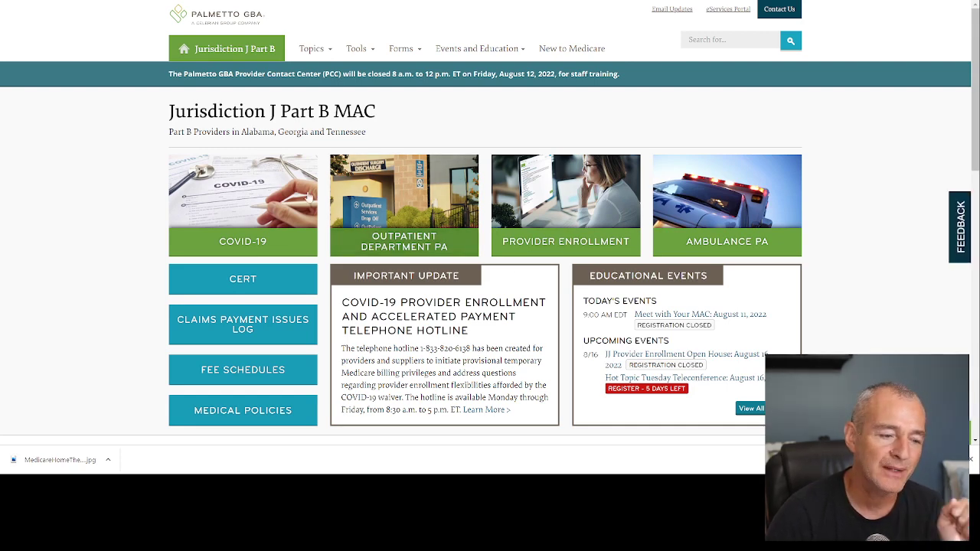
scroll(down, 3)
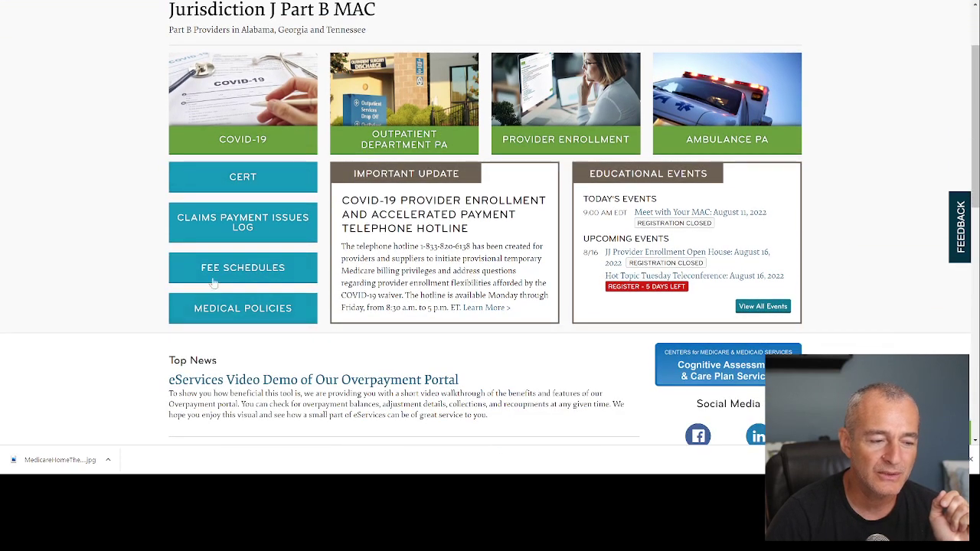
mouse_move(265, 273)
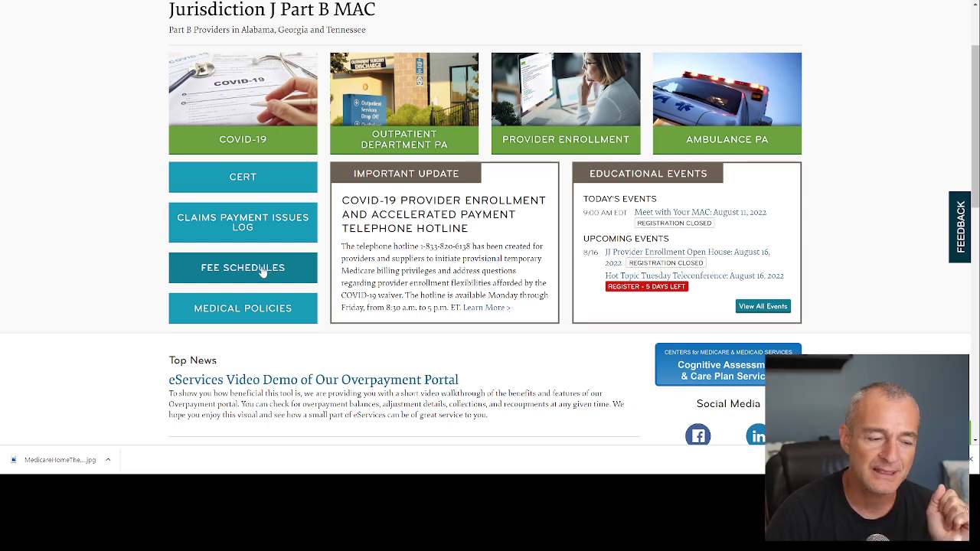
scroll(down, 3)
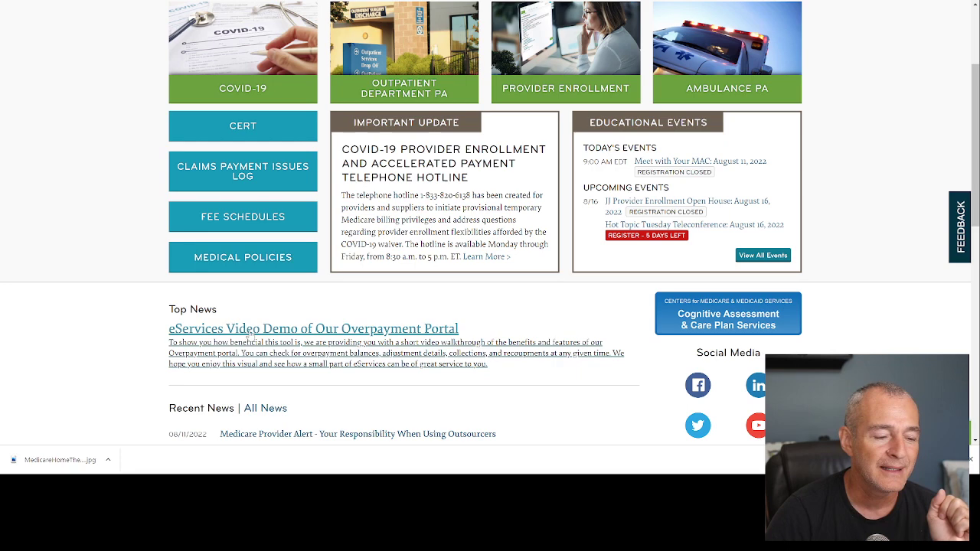
scroll(down, 3)
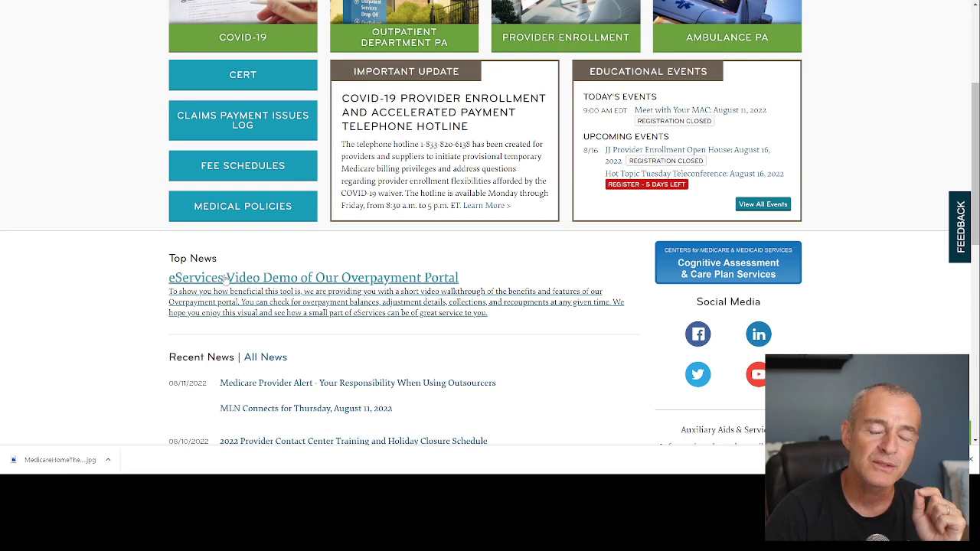
scroll(up, 3)
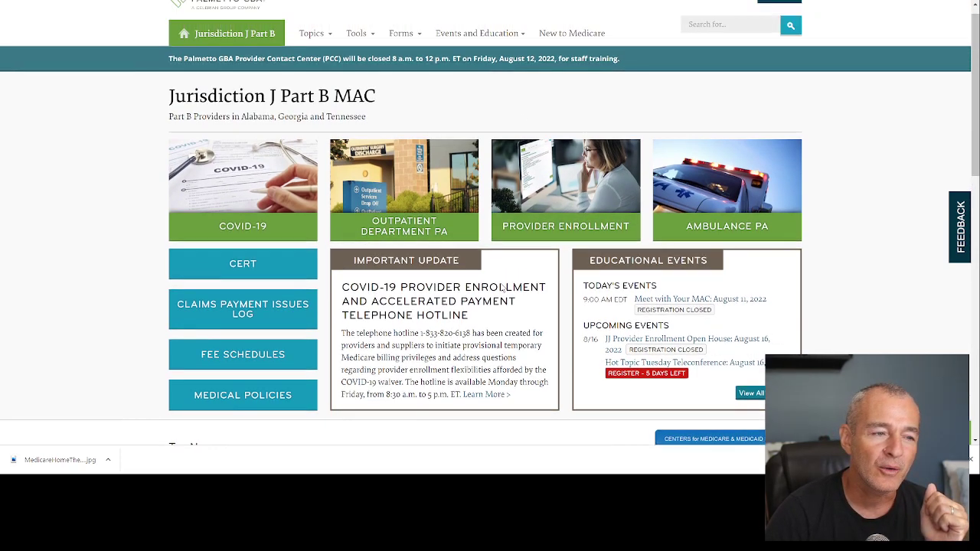
click(356, 33)
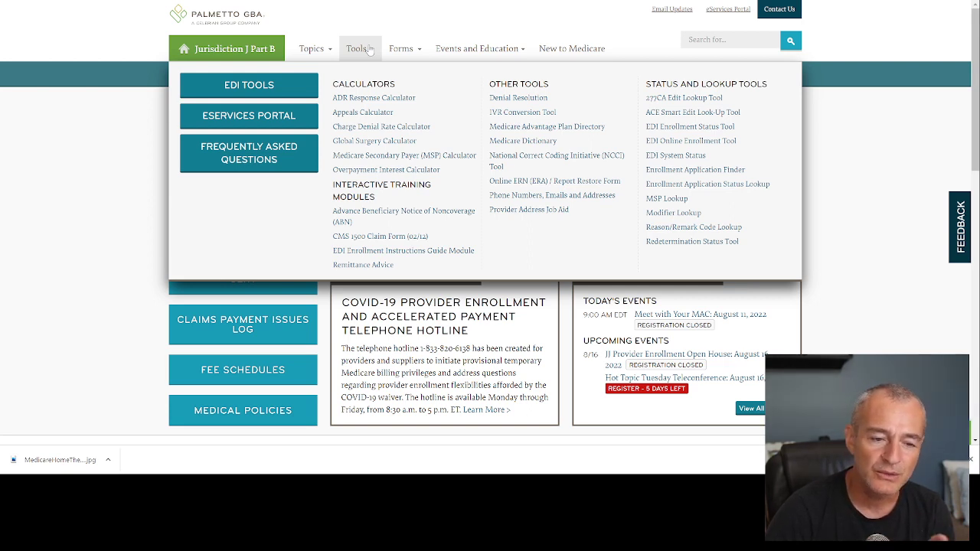
mouse_move(374, 97)
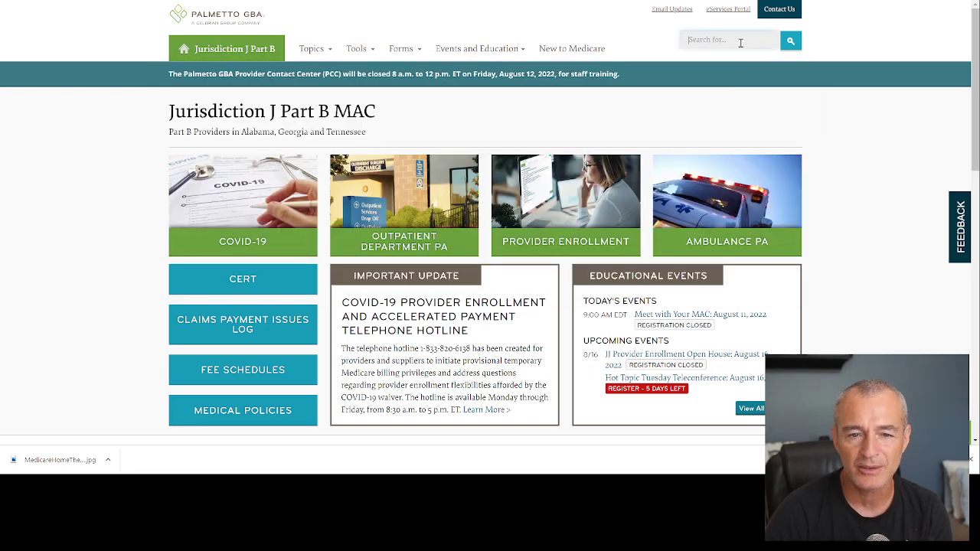
Step: Search the site for 'eservices' and open the eServices Portal result
text(eservices)
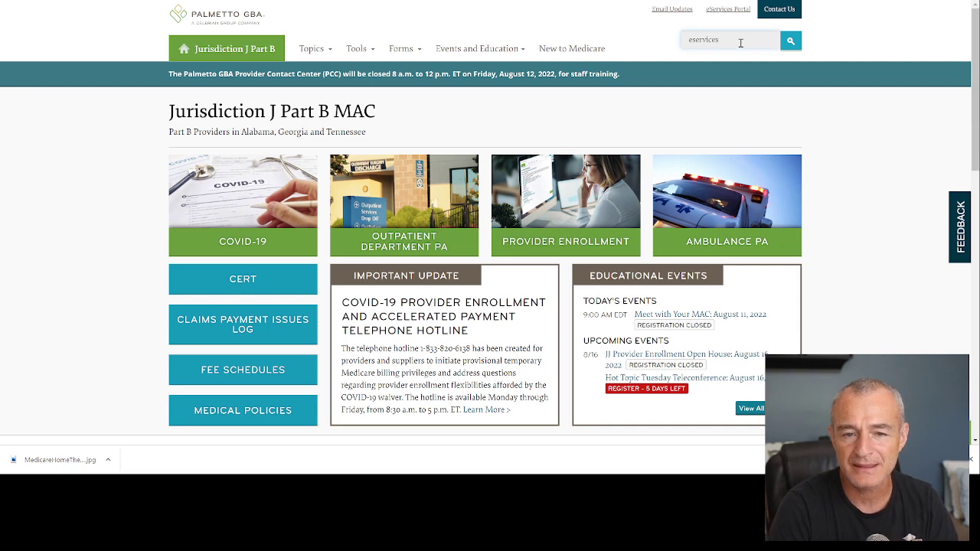
click(790, 40)
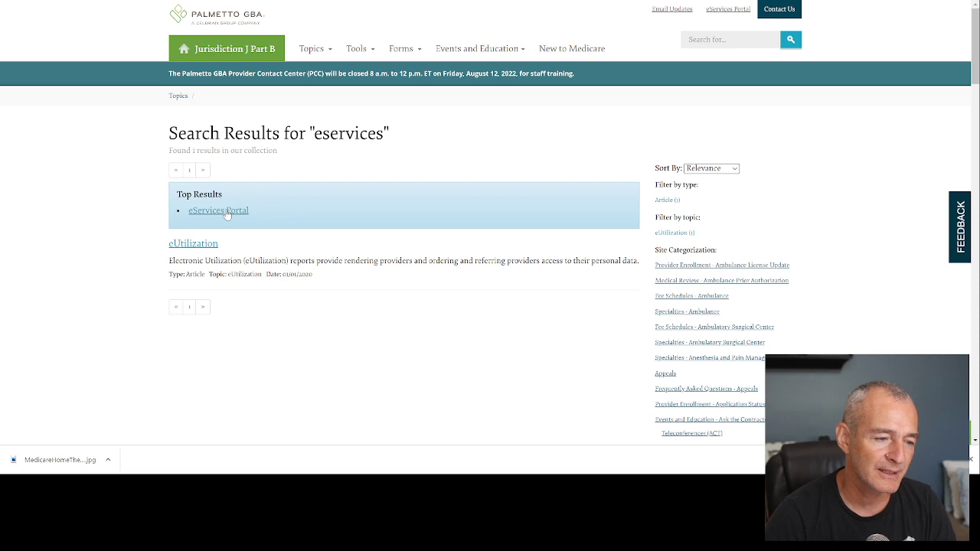
click(218, 210)
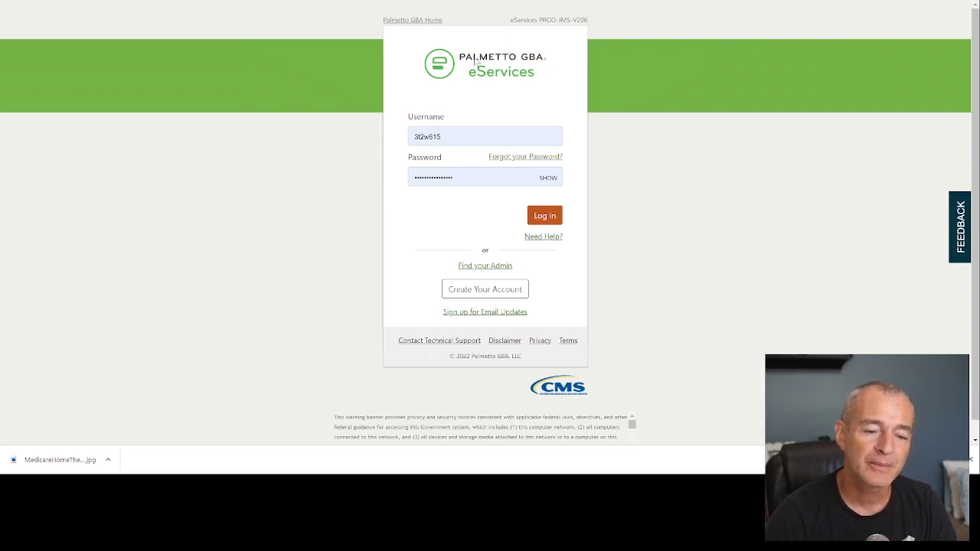
mouse_move(484, 289)
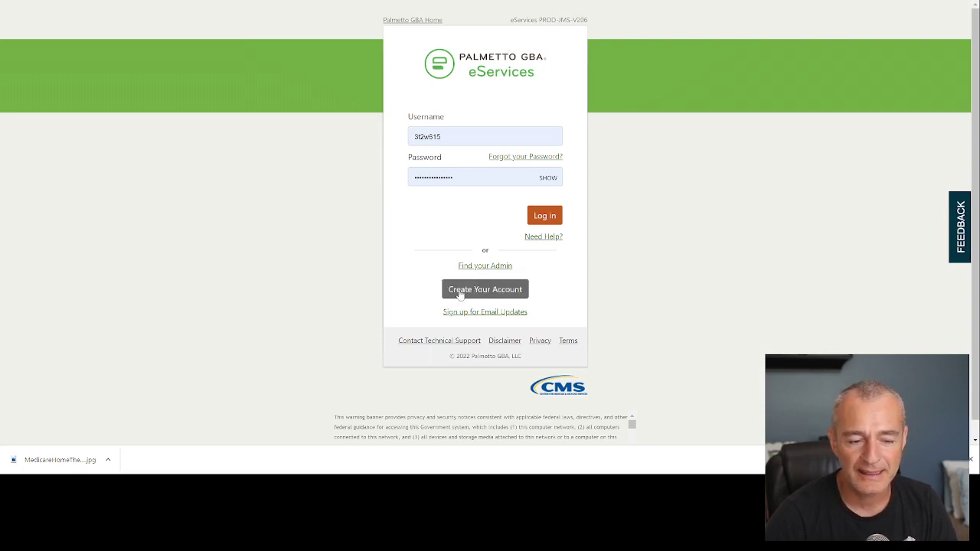
mouse_move(655, 300)
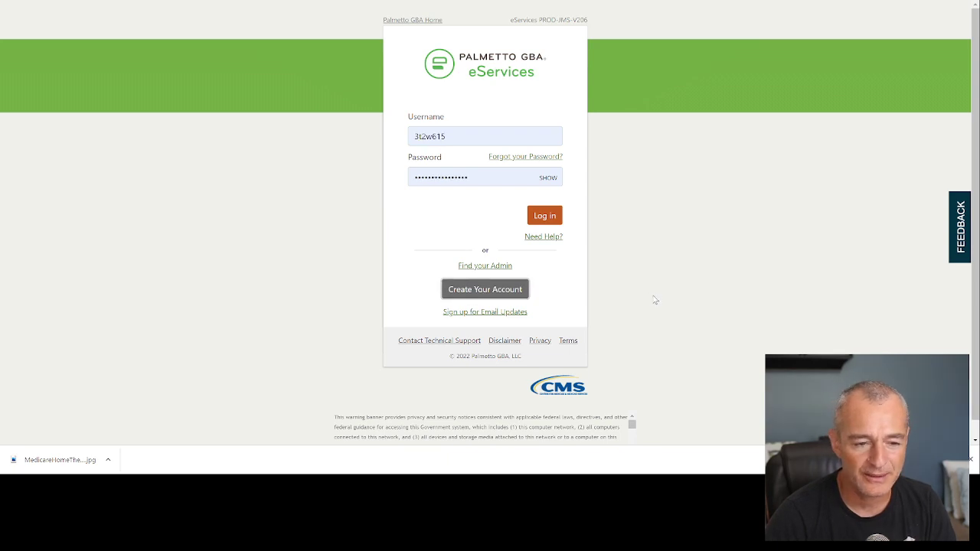
Step: Choose 'Create Your Account' to open the empty eServices Registration form
click(485, 288)
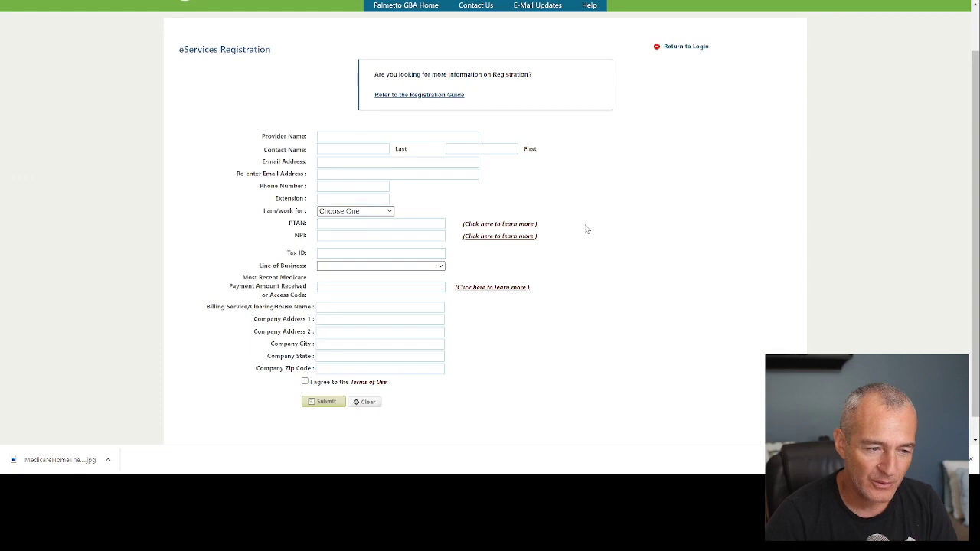
mouse_move(558, 111)
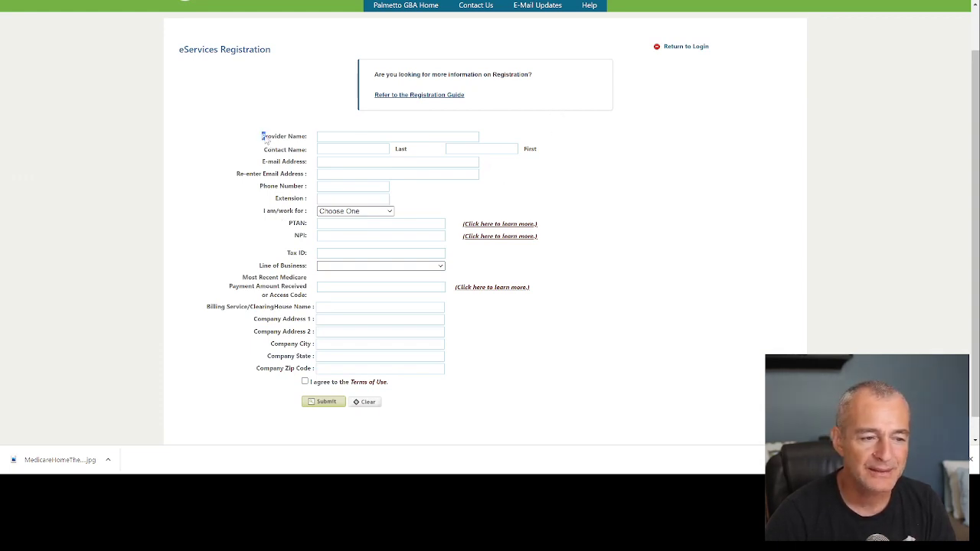
Step: Highlight the Provider Name label and select 'Provider' under 'I am/work for'
double_click(281, 136)
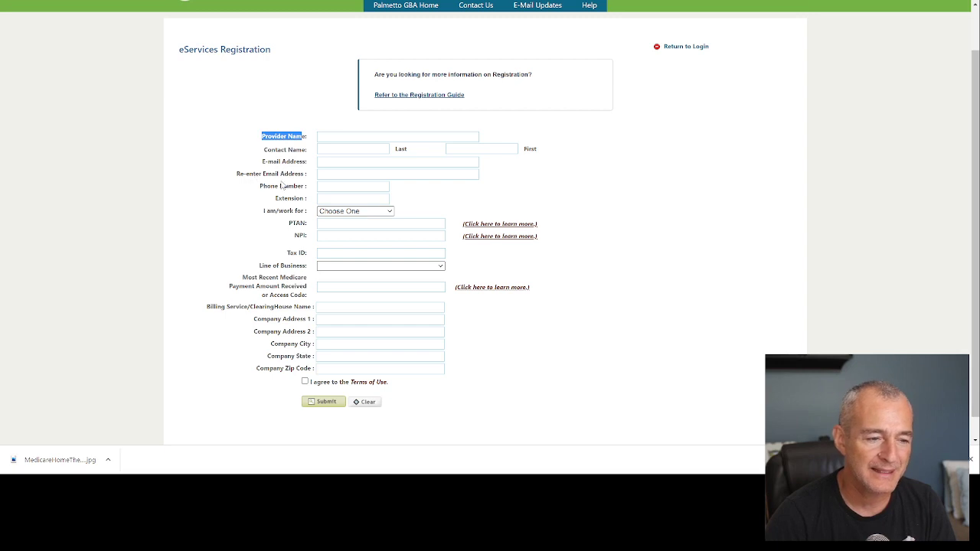
mouse_move(272, 215)
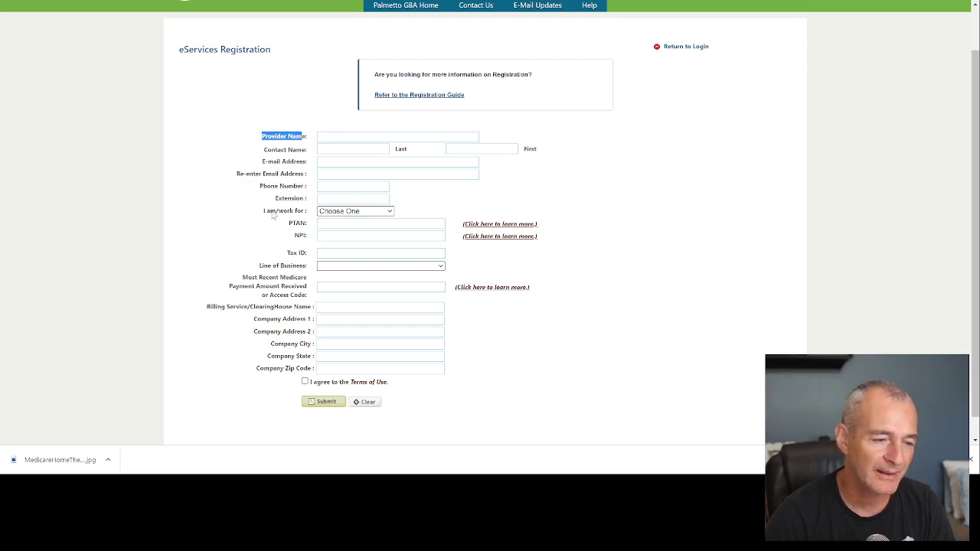
mouse_move(367, 234)
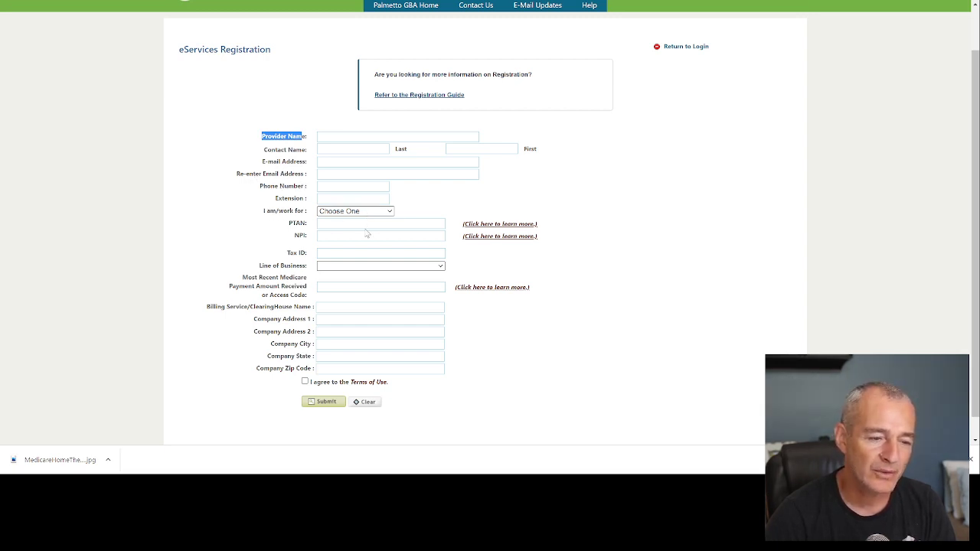
click(355, 210)
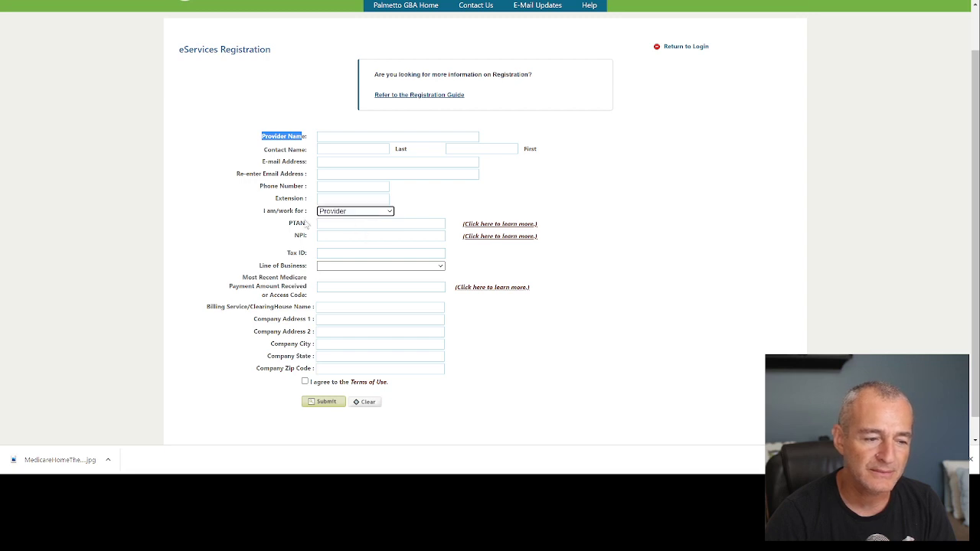
mouse_move(300, 226)
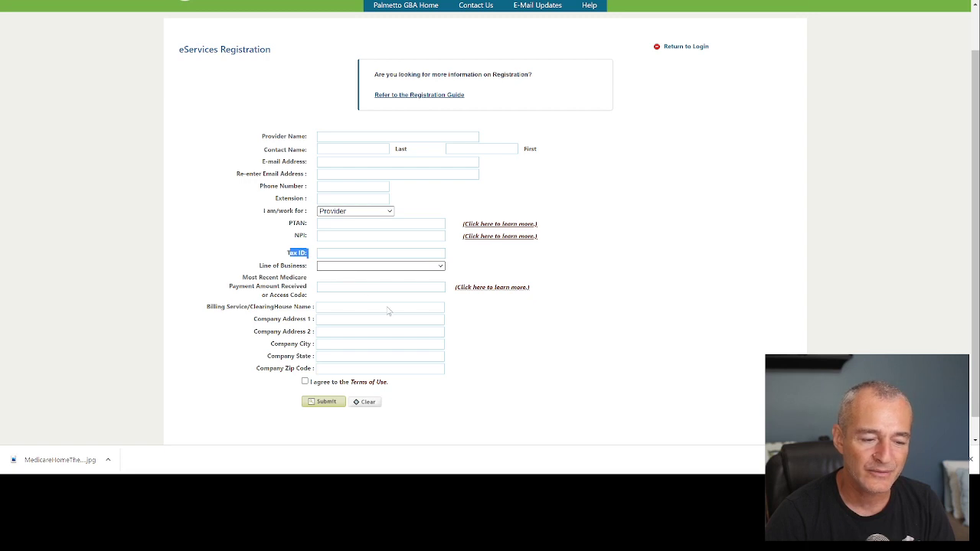
mouse_move(394, 404)
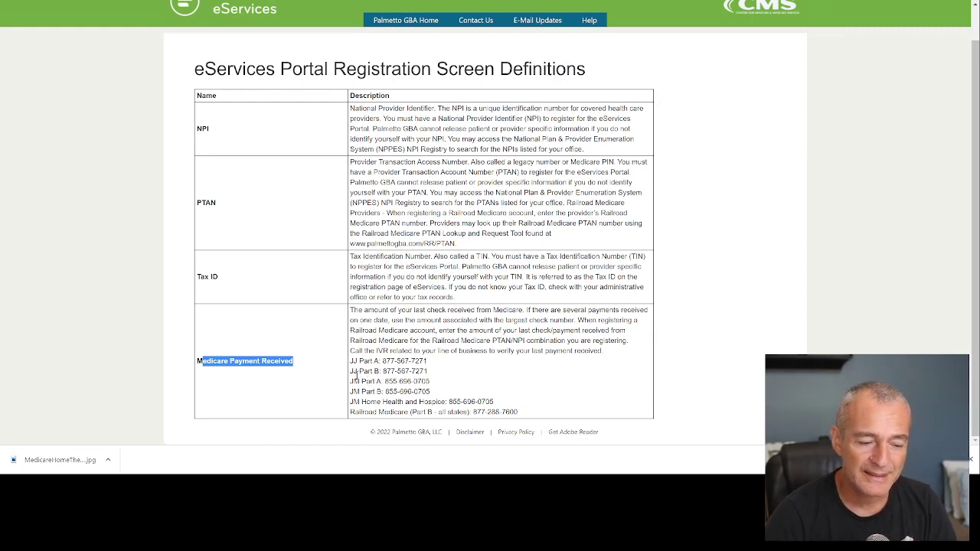
Step: Highlight the JJ Part B Medicare Payment Received phone line on the definitions page
double_click(388, 372)
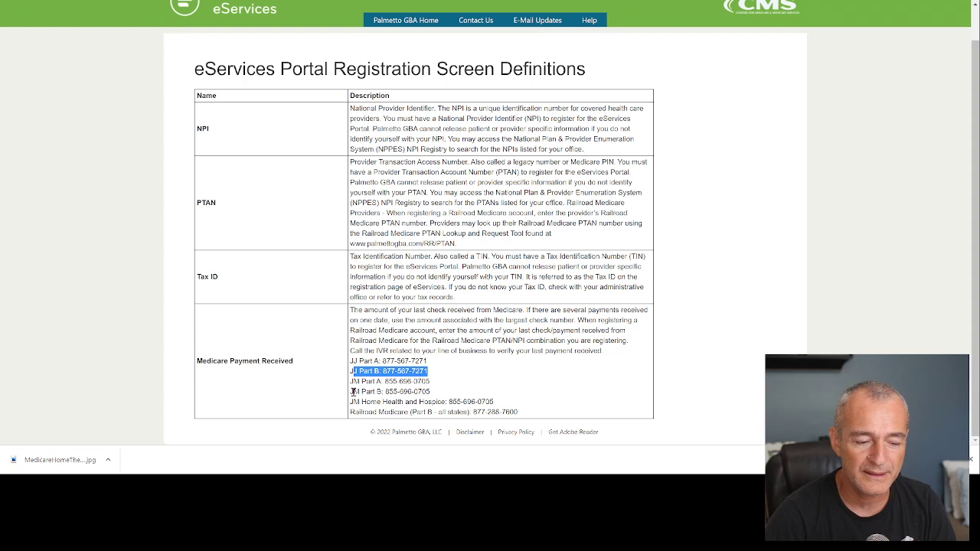